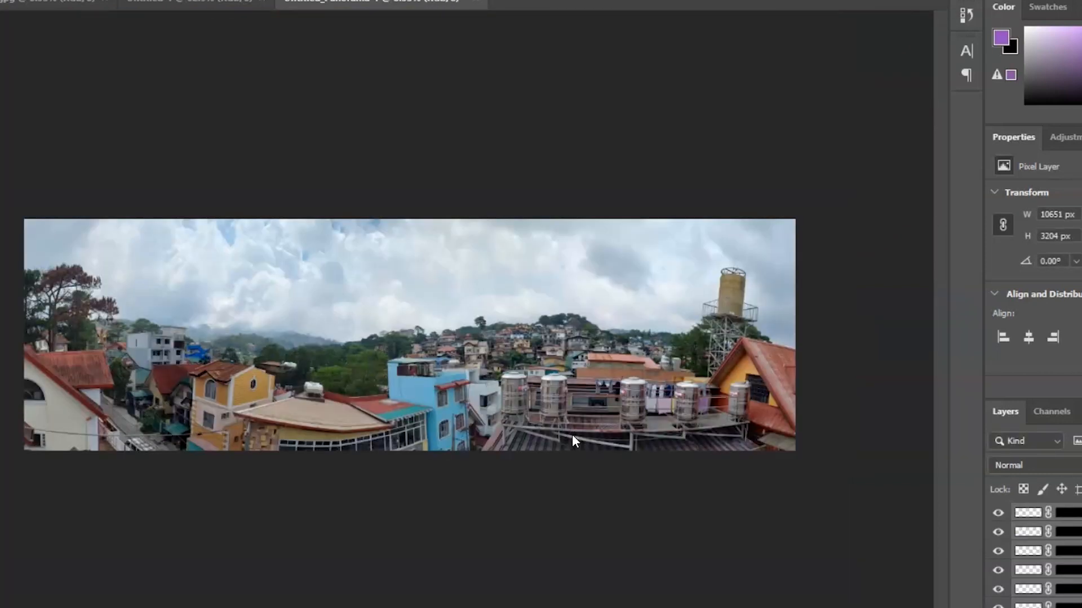
Switch from the panorama preview to the blank Untitled-1 document
click(266, 64)
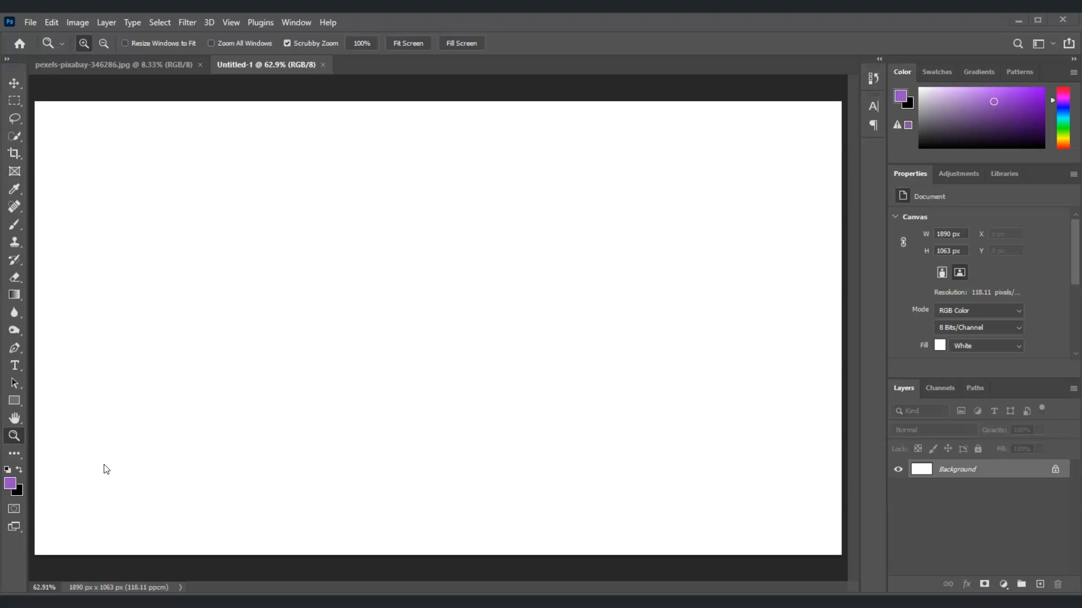
mouse_move(100, 512)
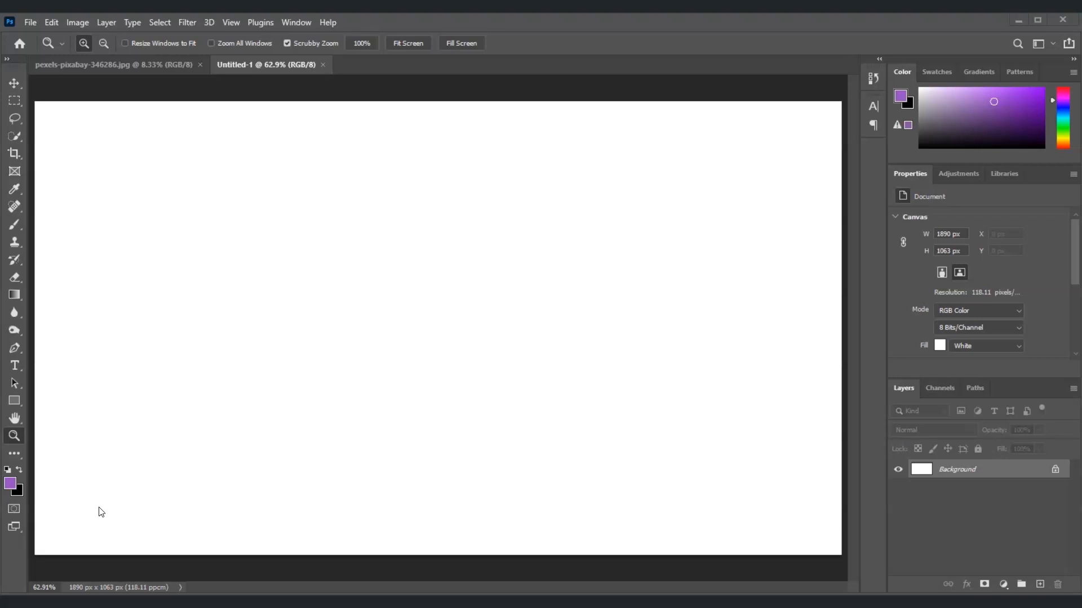
mouse_move(373, 391)
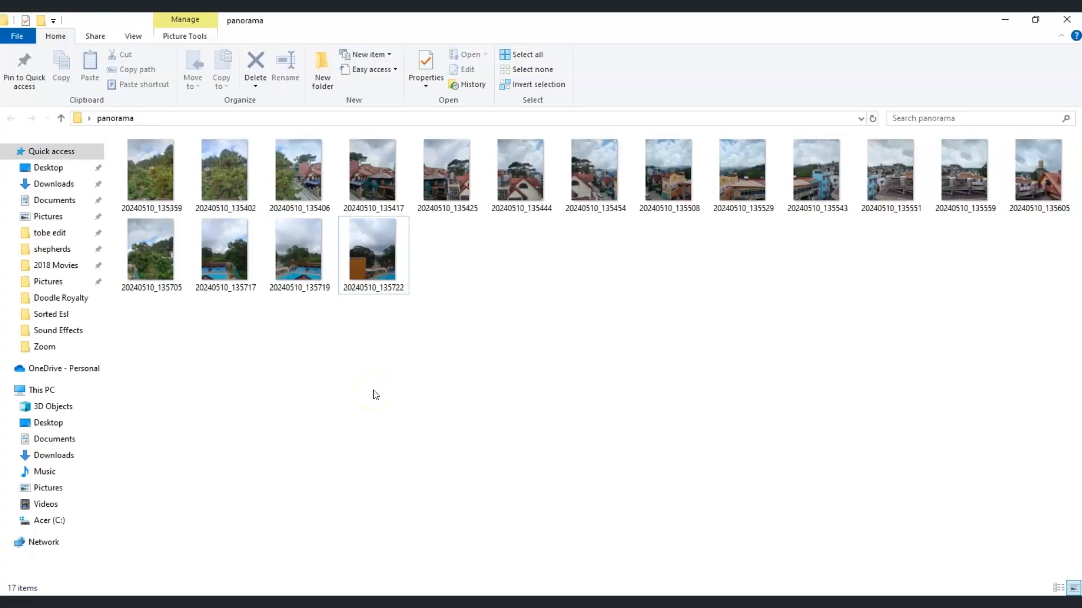
mouse_move(224, 248)
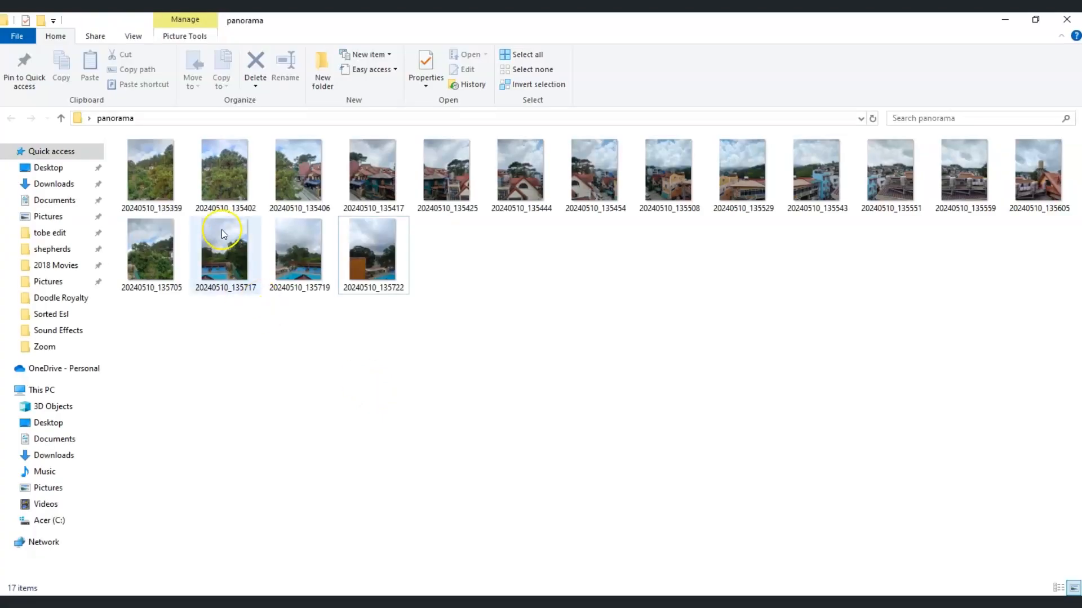
mouse_move(179, 172)
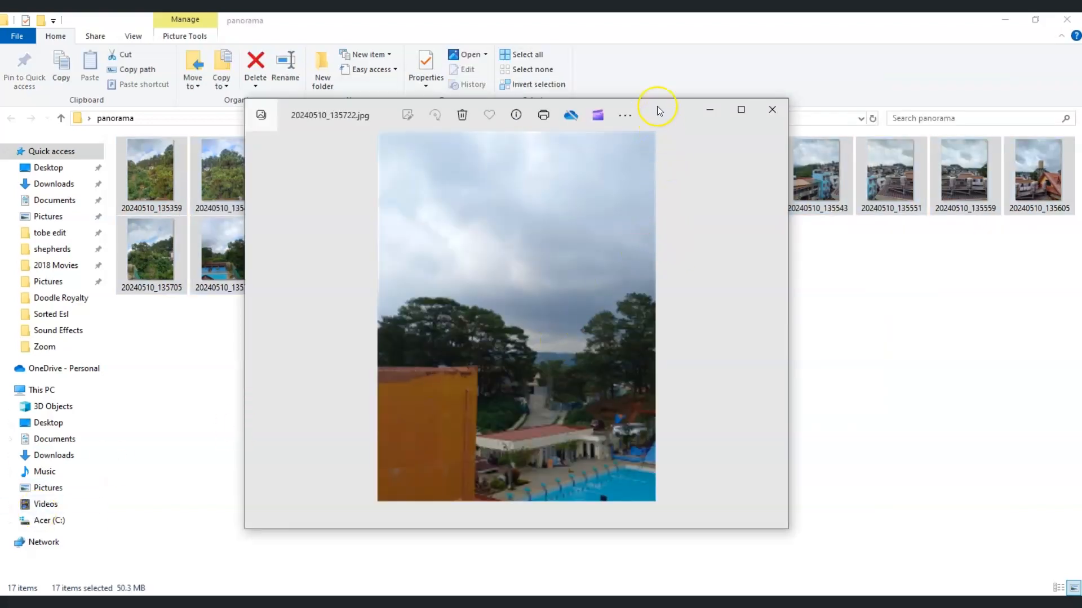
Maximize Photos, flip through each overlapping rooftop shot to the water-tank photo, then close the viewer
click(740, 110)
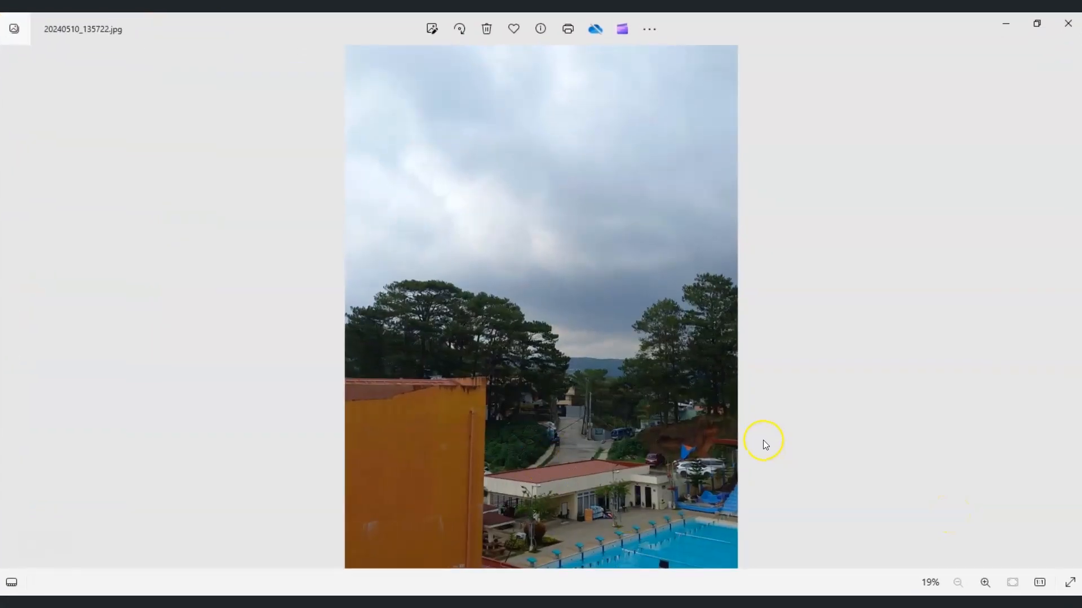
click(1068, 306)
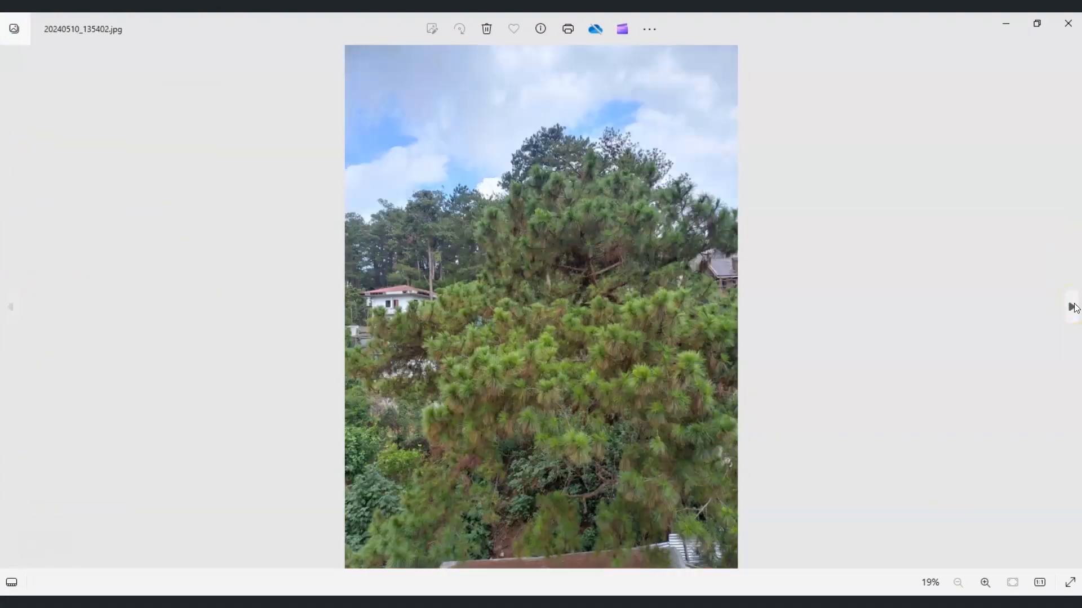
click(1072, 308)
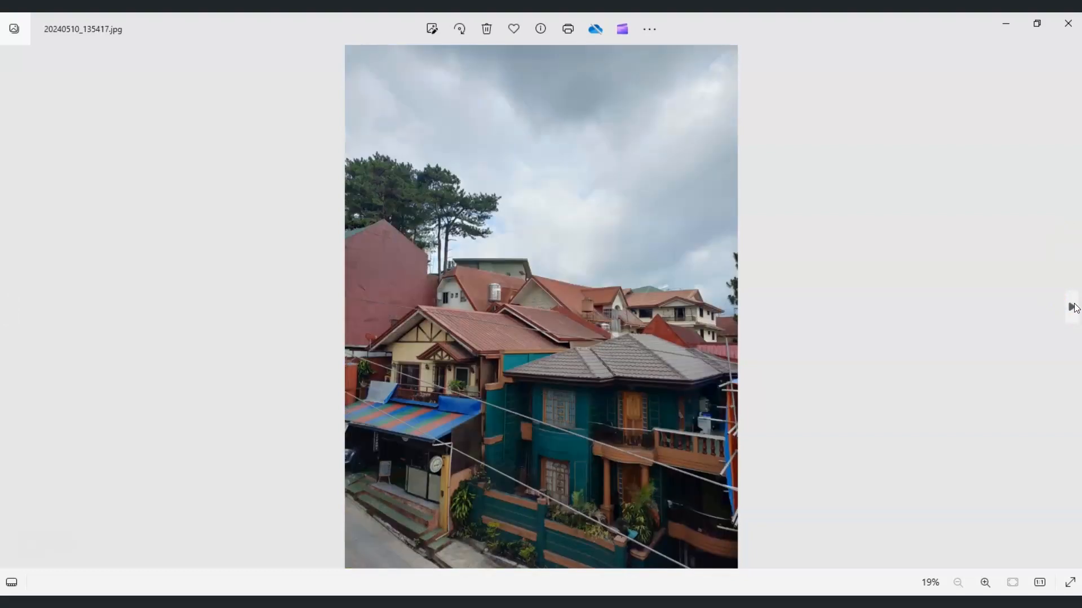
click(1074, 308)
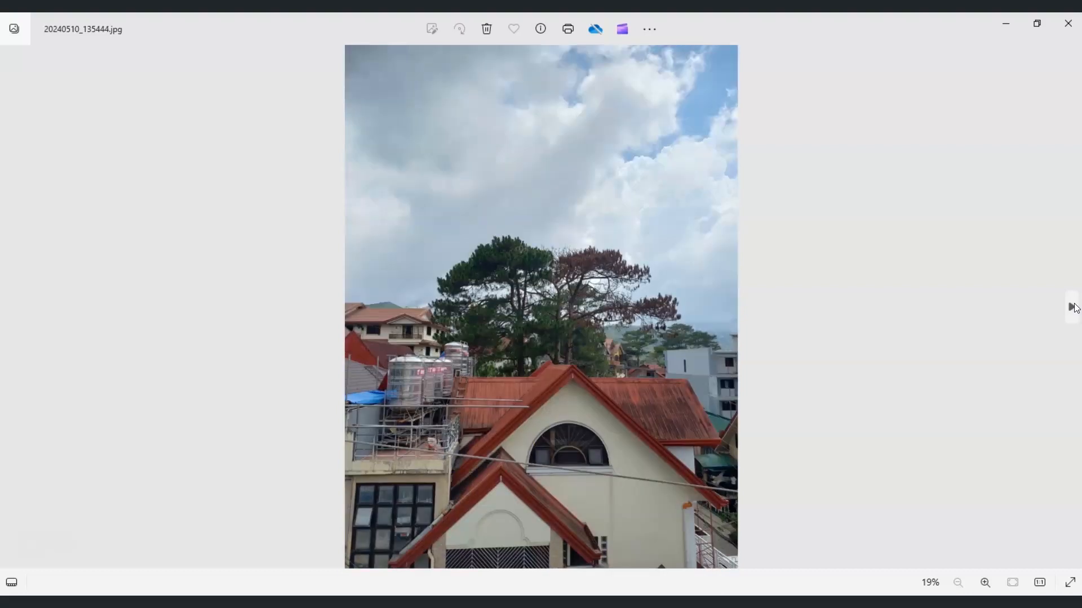
click(1071, 308)
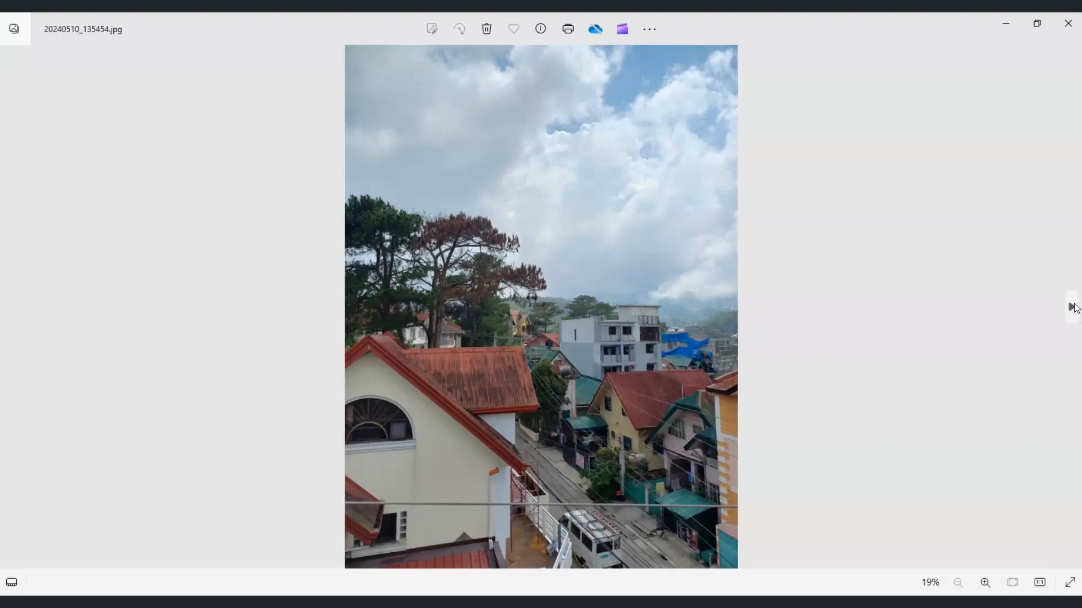
click(1071, 307)
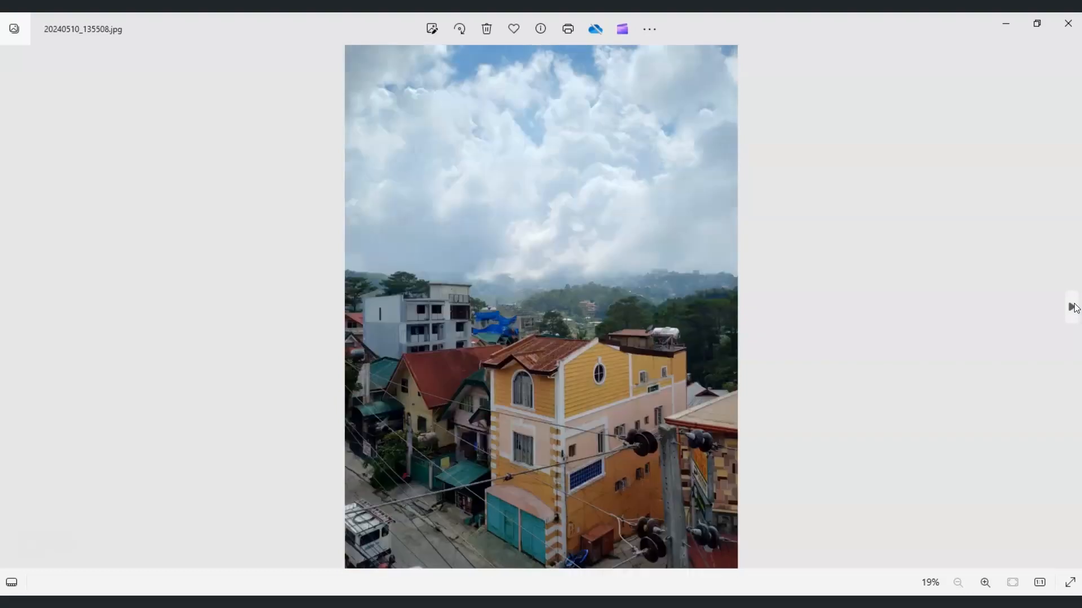
click(1071, 306)
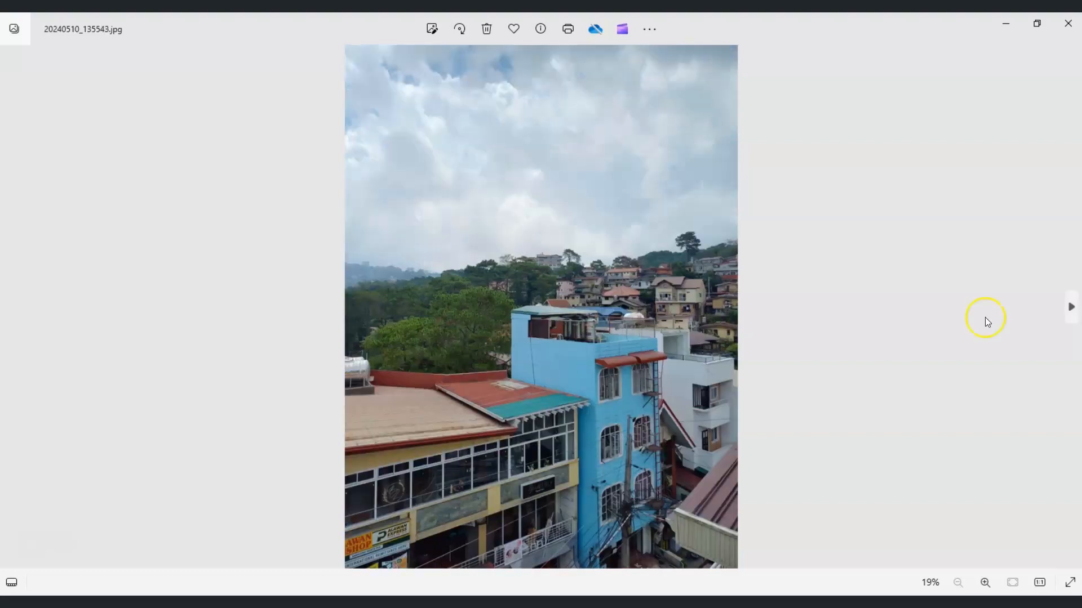
click(1070, 306)
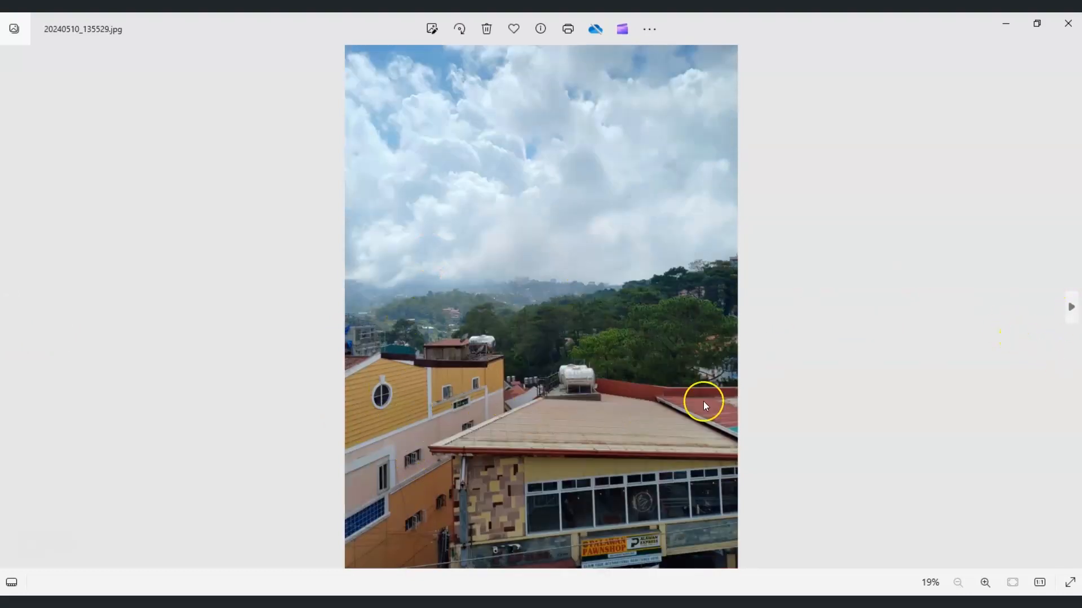
click(1070, 307)
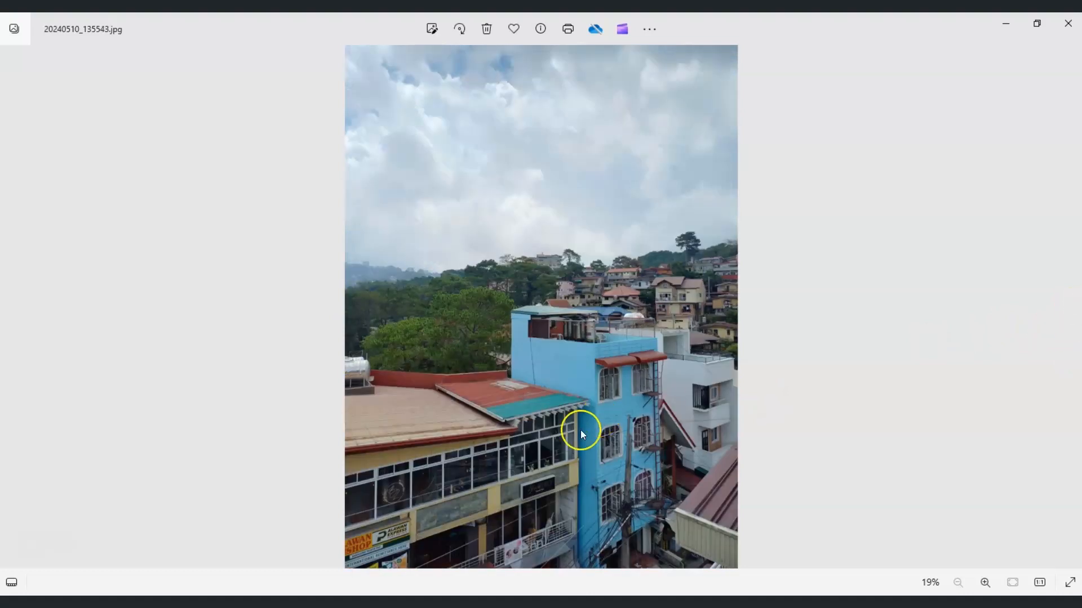
click(1069, 307)
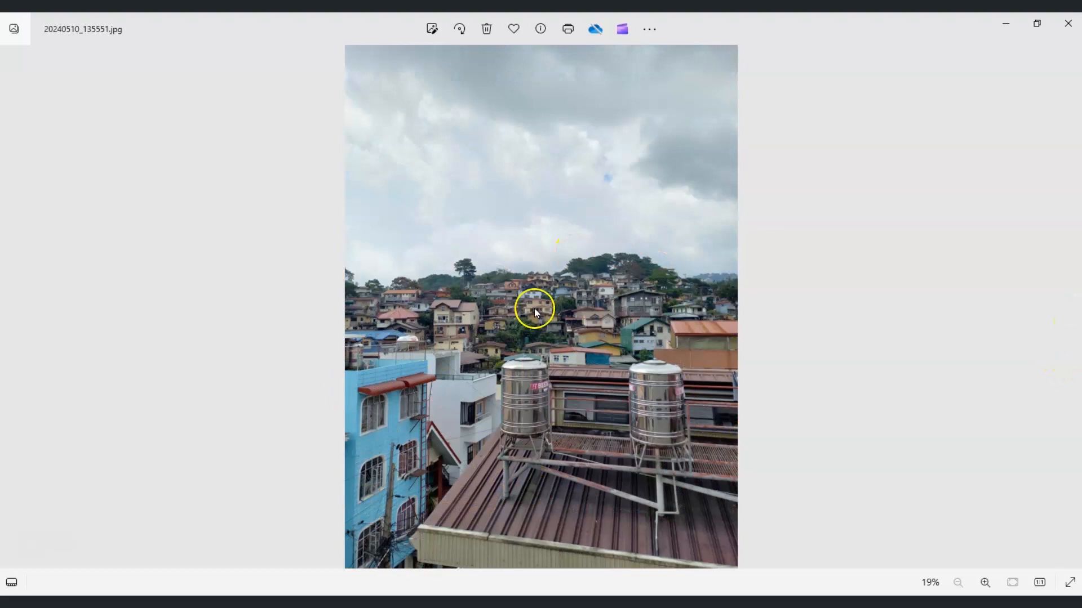
mouse_move(800, 268)
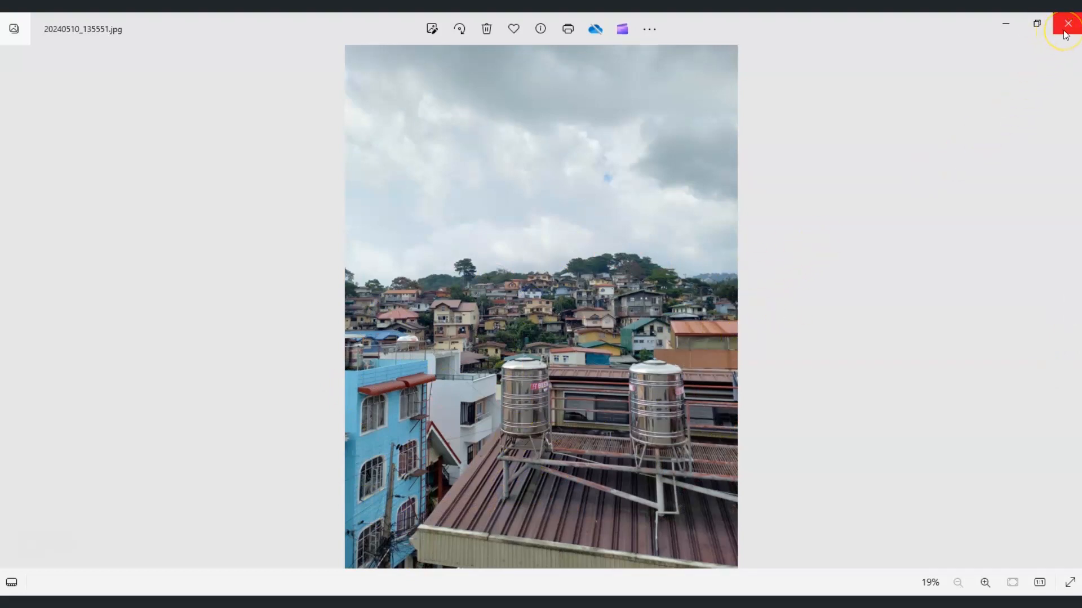
click(1068, 23)
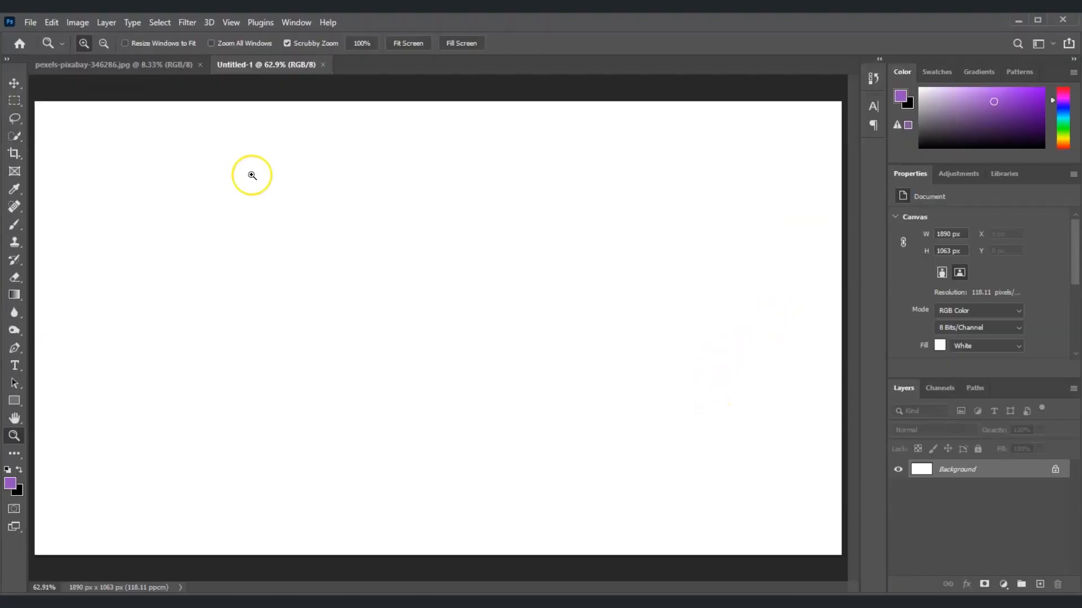
Start Photomerge from File > Automate and add all 17 rooftop photos from the panorama folder as sources
click(29, 22)
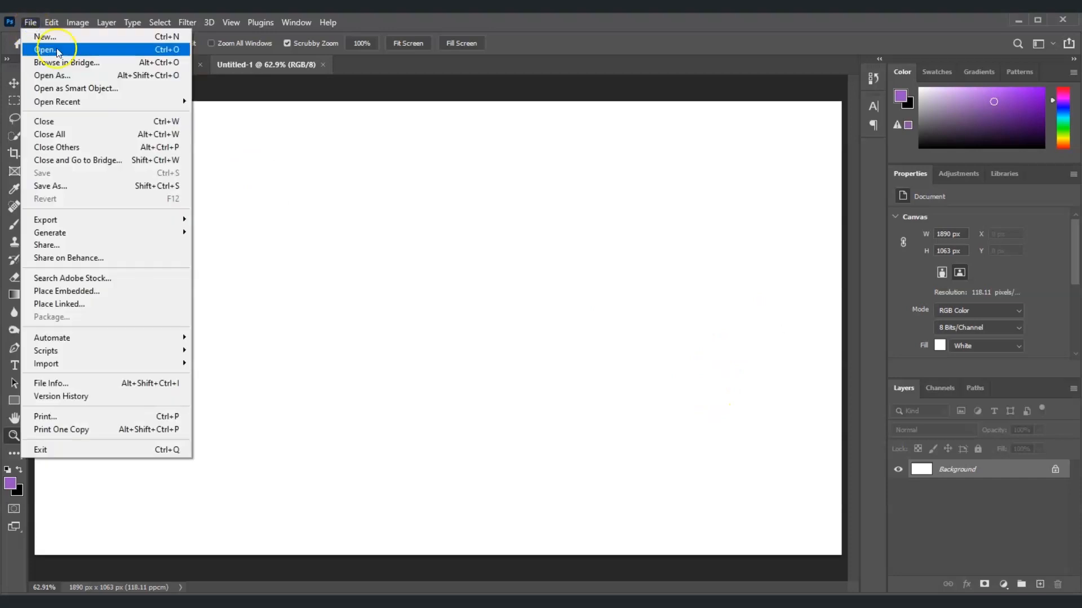
mouse_move(52, 337)
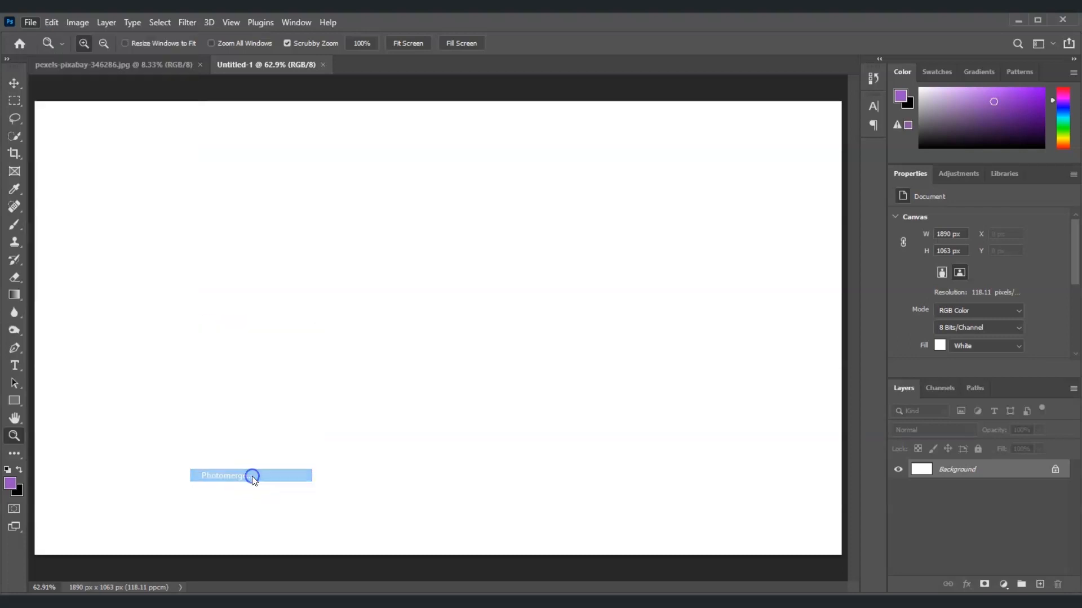
click(221, 475)
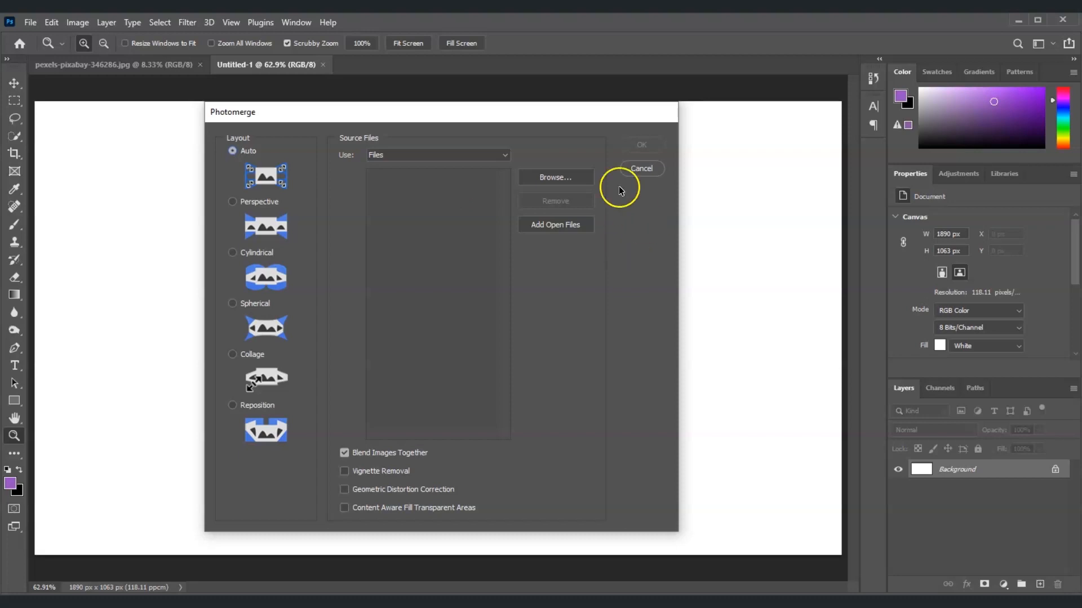
click(555, 176)
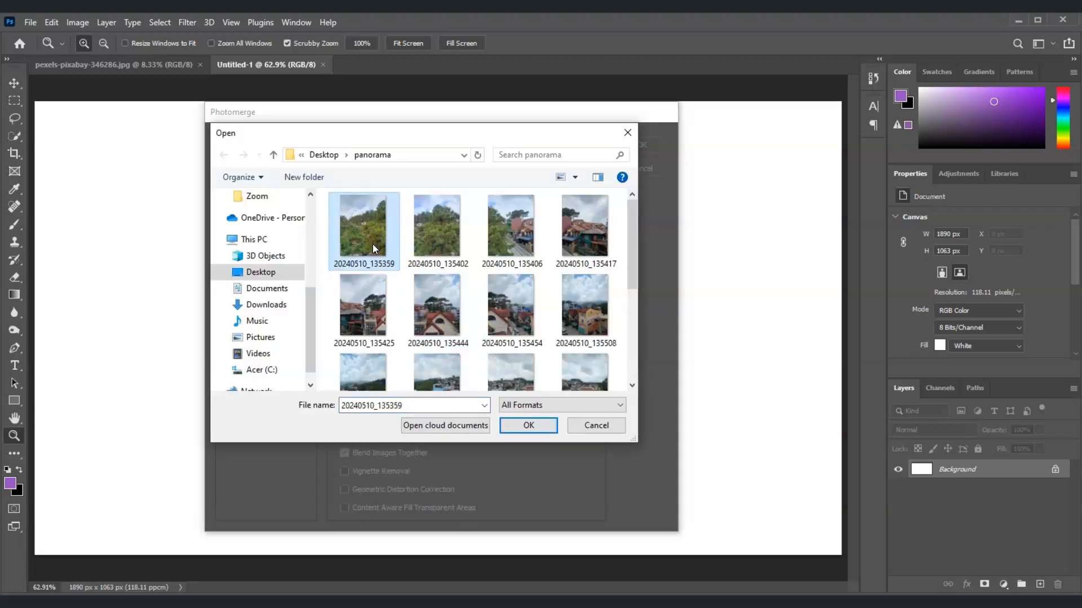
click(437, 228)
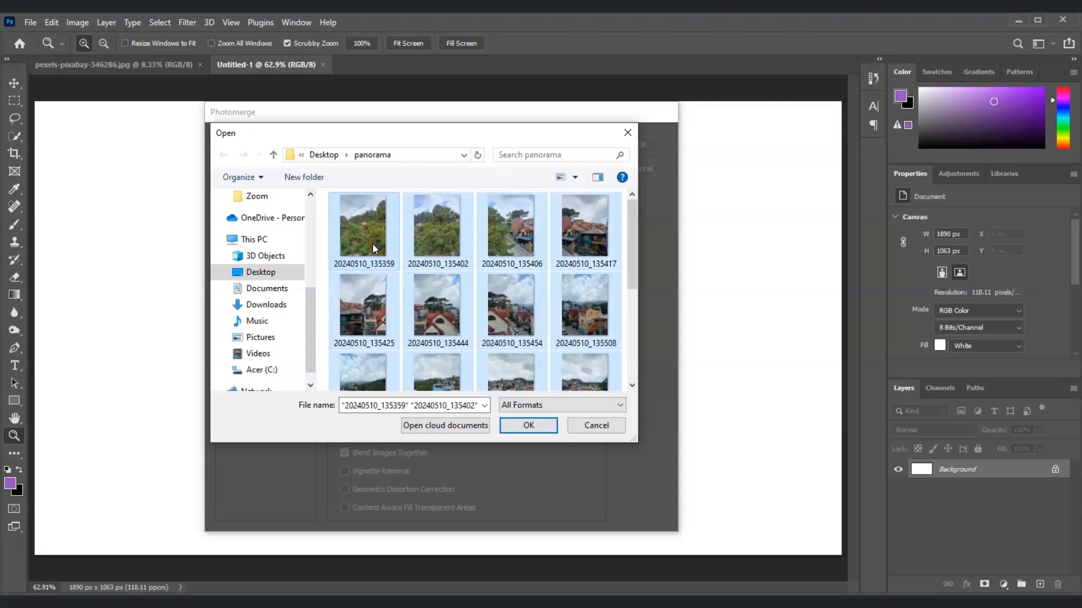
scroll(down, 3)
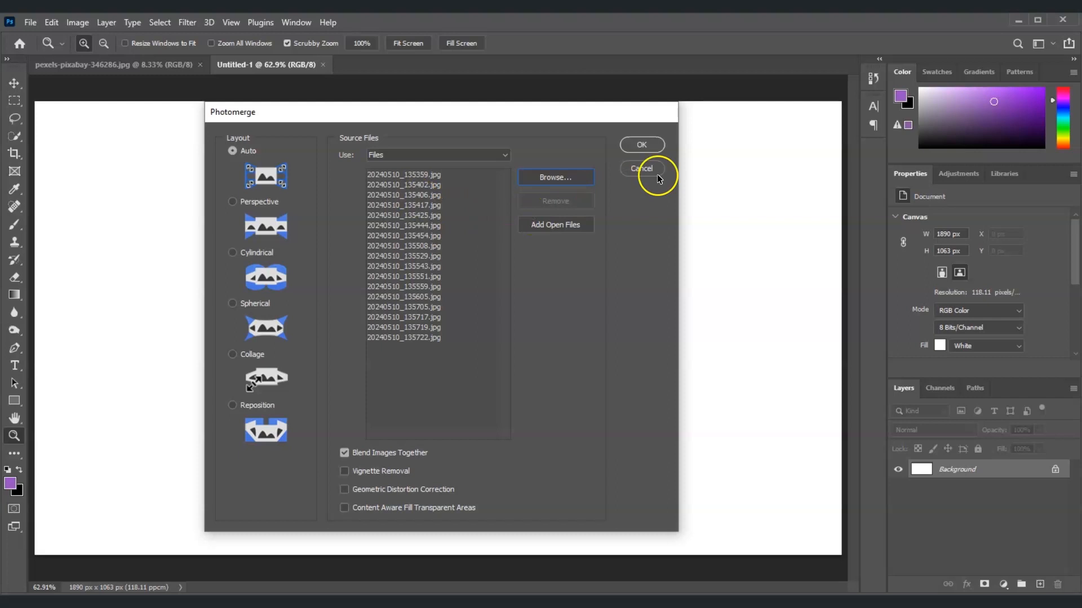
mouse_move(641, 145)
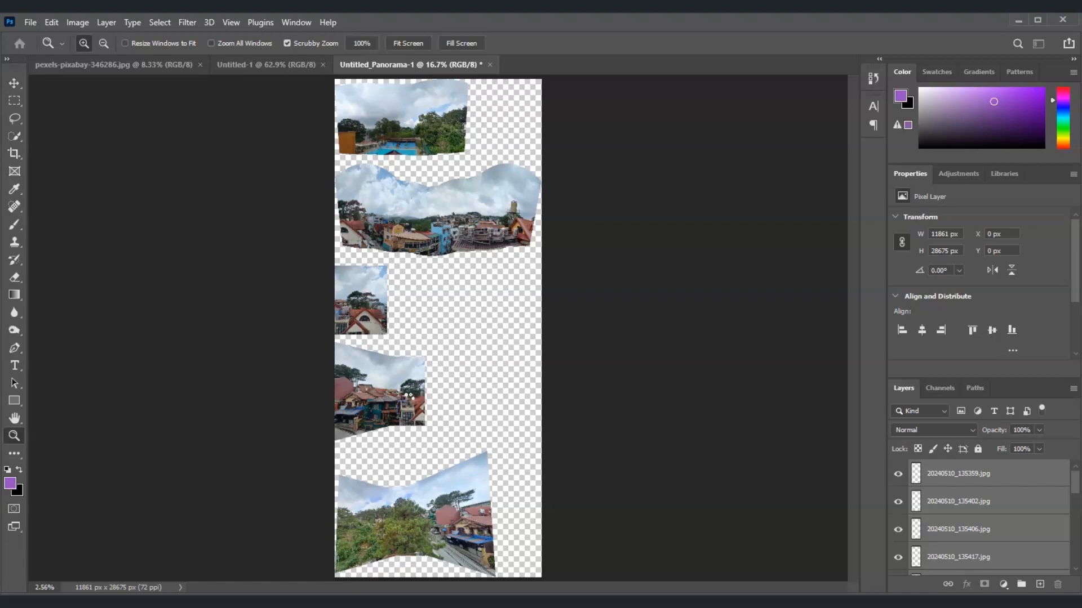
mouse_move(407, 398)
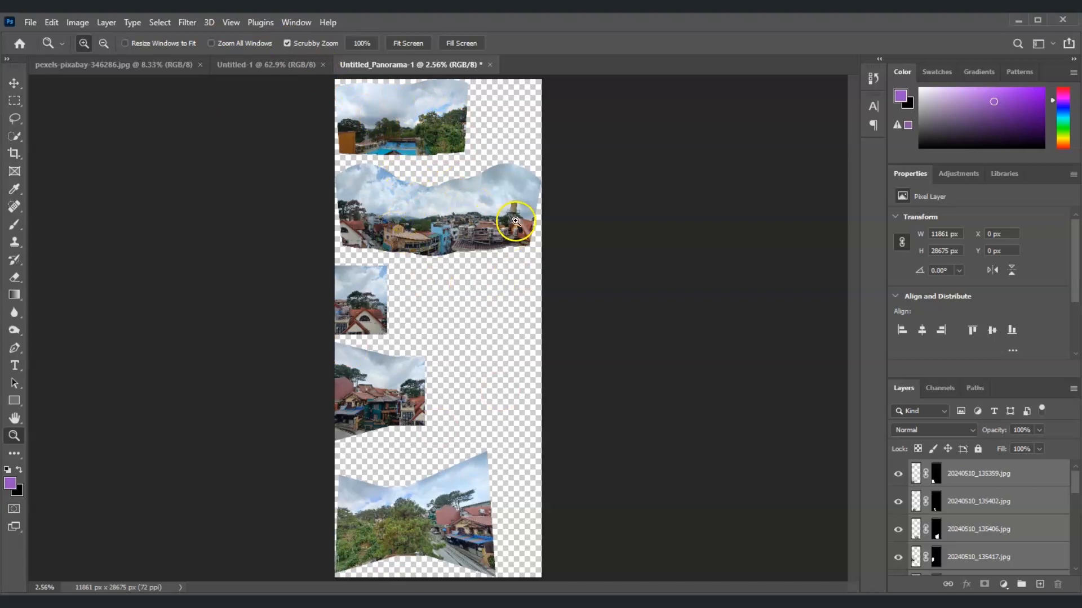
mouse_move(359, 276)
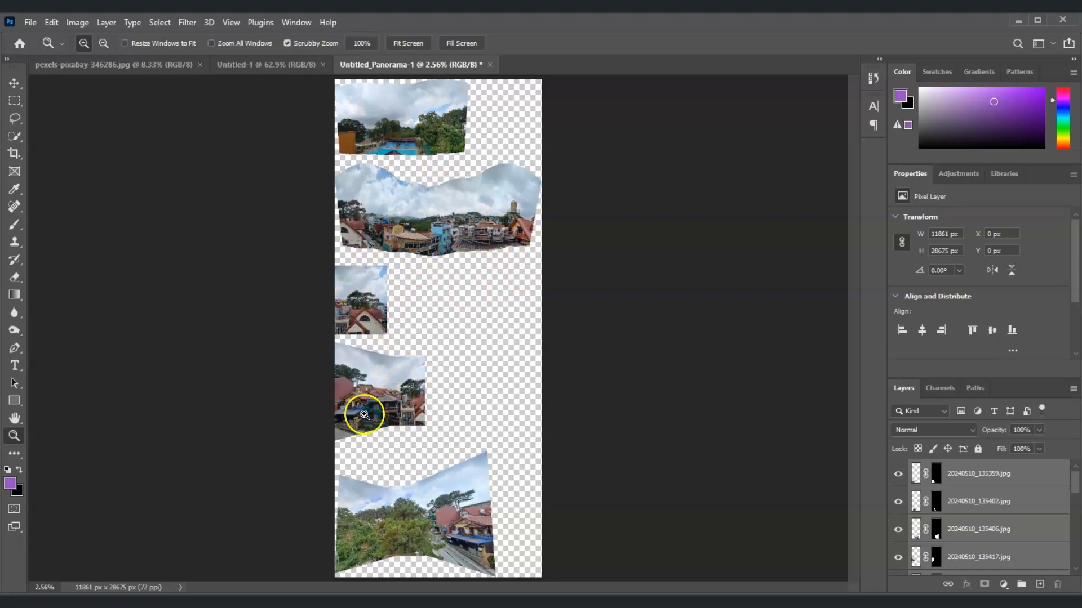
mouse_move(452, 533)
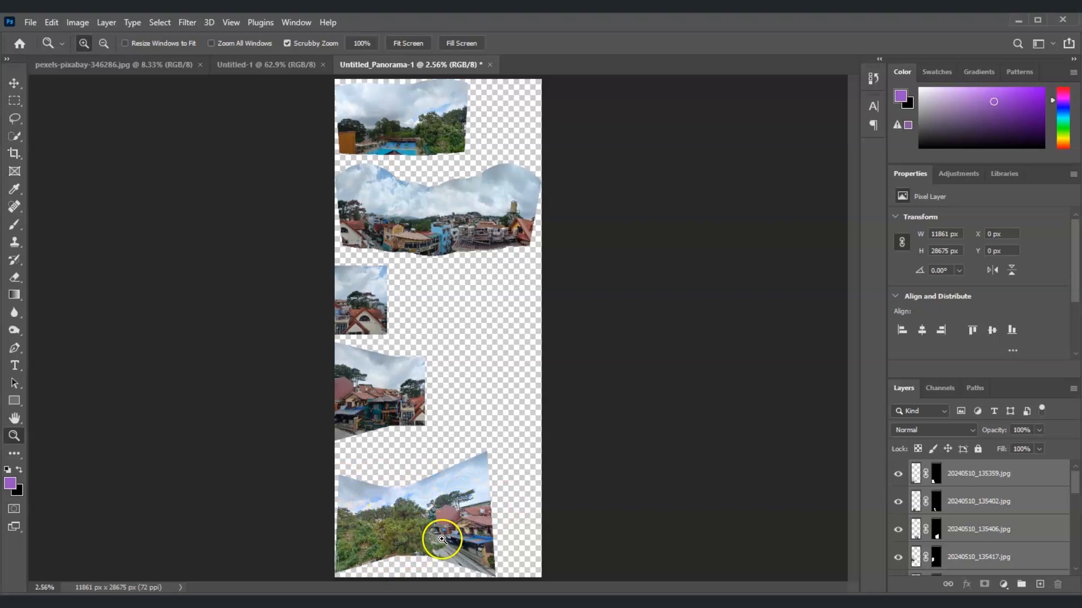
mouse_move(344, 192)
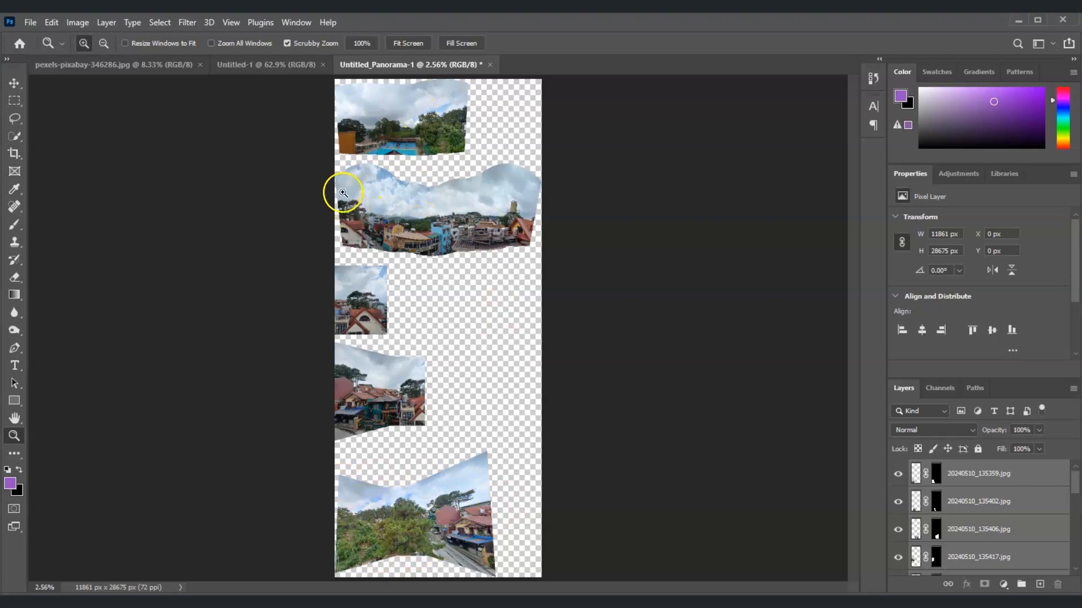
mouse_move(442, 208)
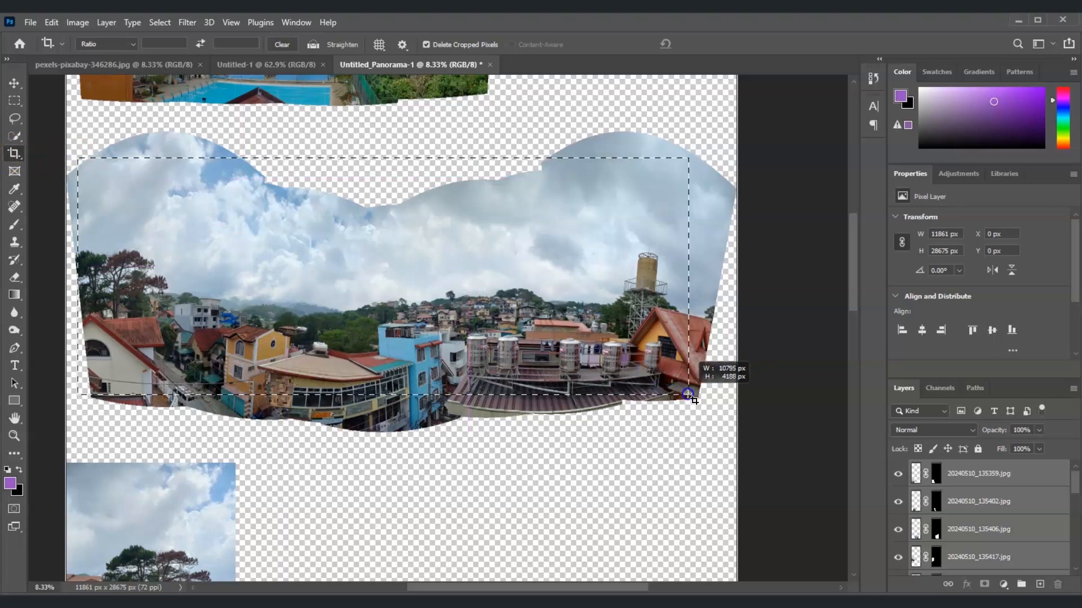
Draw a crop box around the town strip and pull its top and left edges in past the transparent gaps
drag(688, 396, 695, 395)
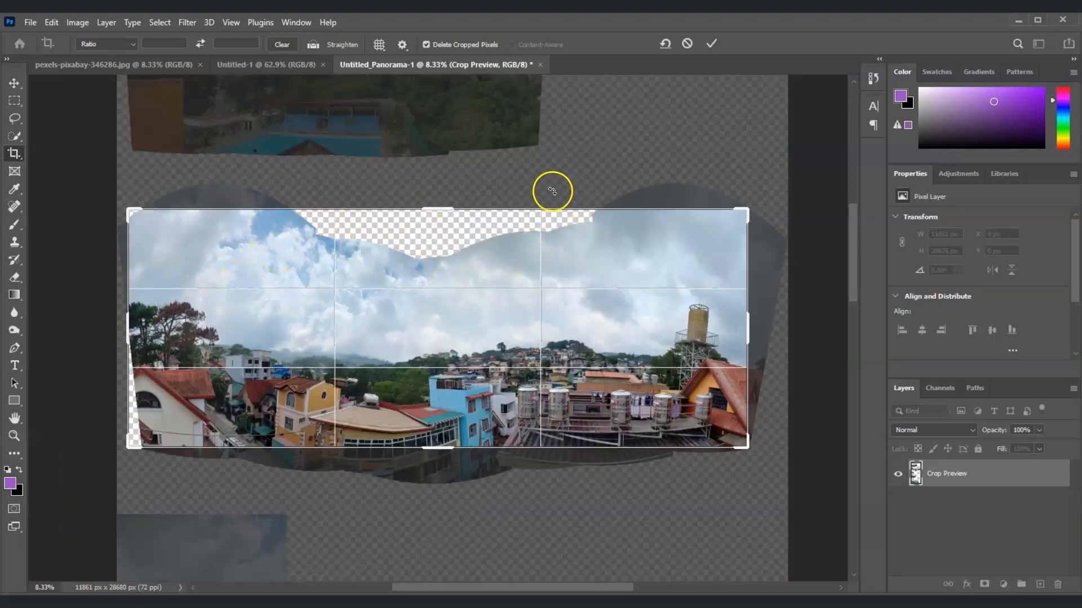
drag(436, 210, 445, 233)
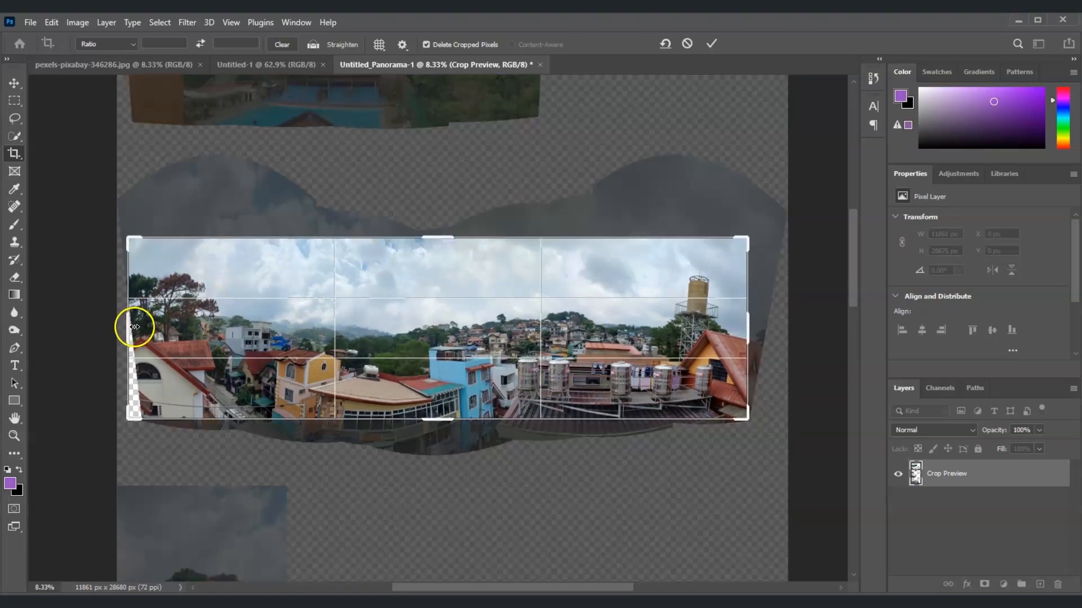
drag(130, 327, 137, 327)
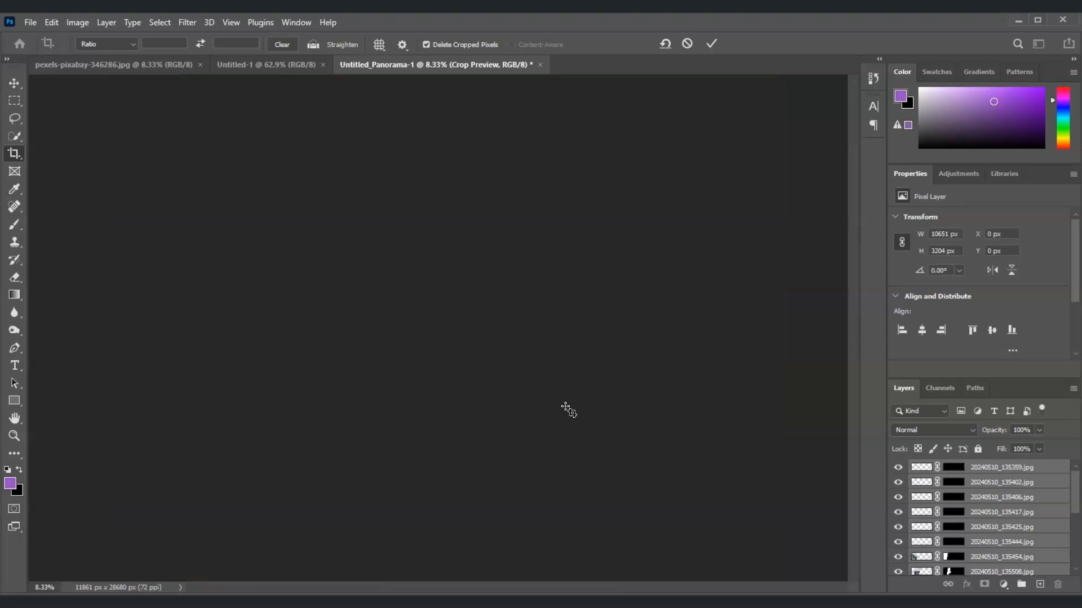
Commit the crop, leaving a clean 10651 × 3204 px town skyline panorama
click(711, 44)
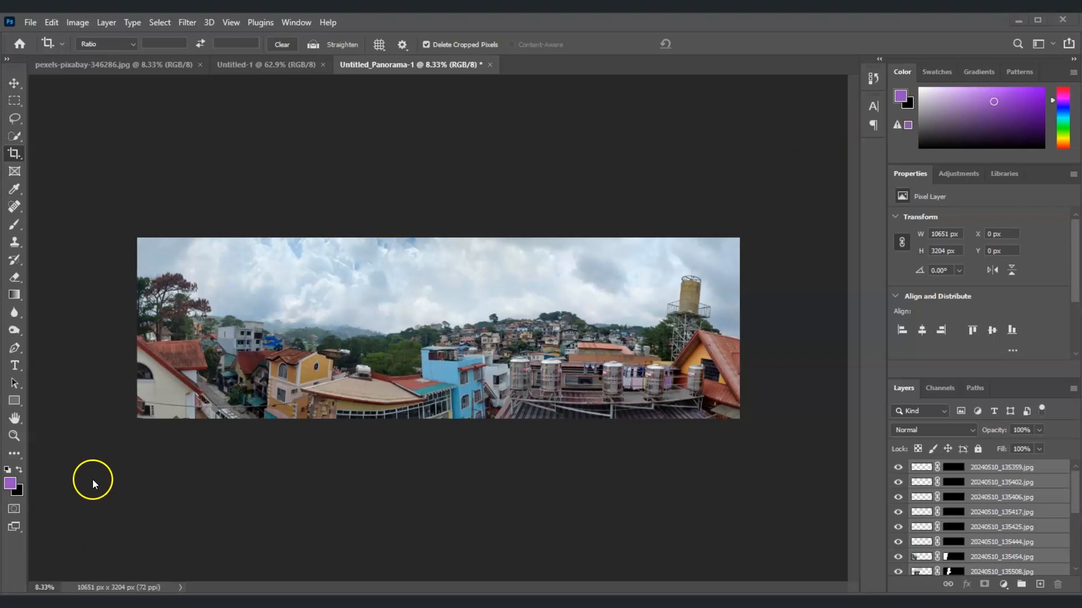
mouse_move(94, 483)
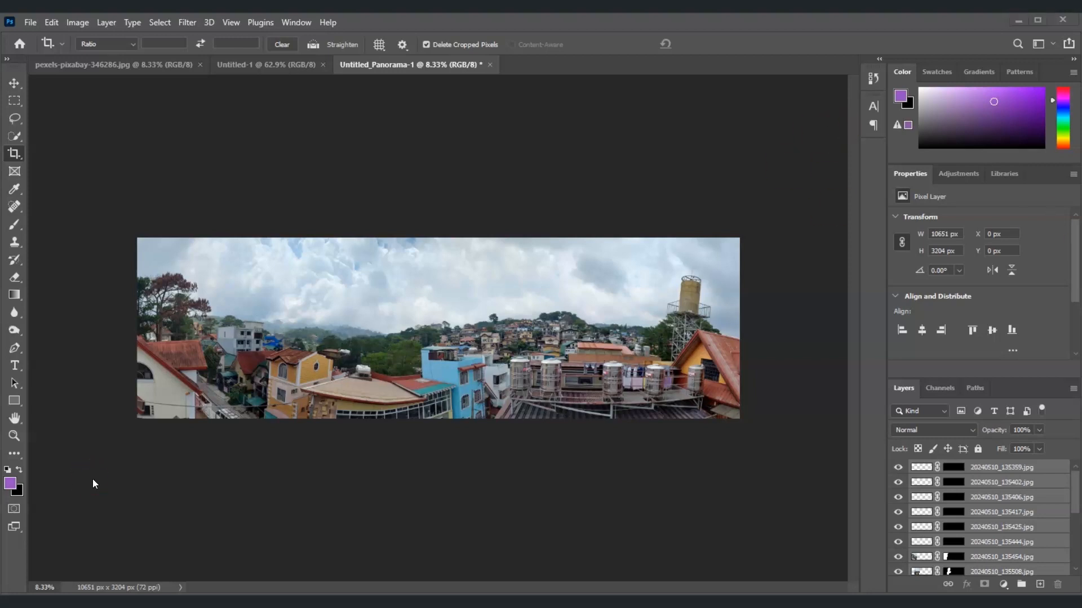